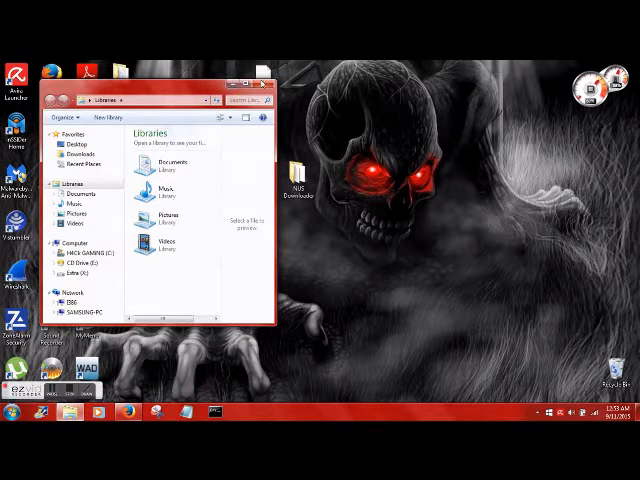
# Browse from the desktop into the NUS Downloader folder and launch NUS Downloader.exe
pyautogui.doubleClick(82, 260)
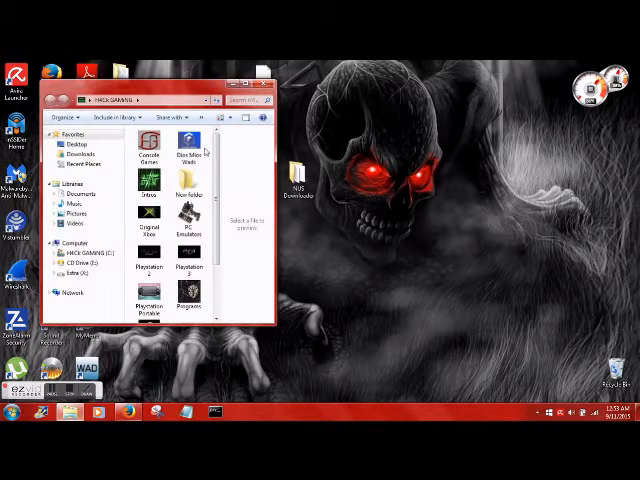
pyautogui.scroll(-3)
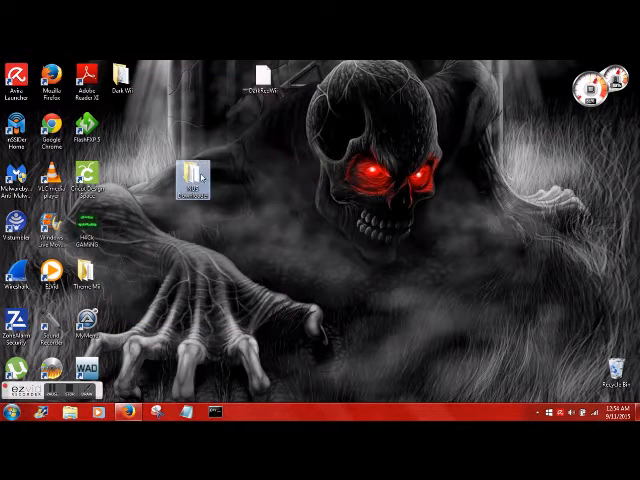
pyautogui.doubleClick(196, 164)
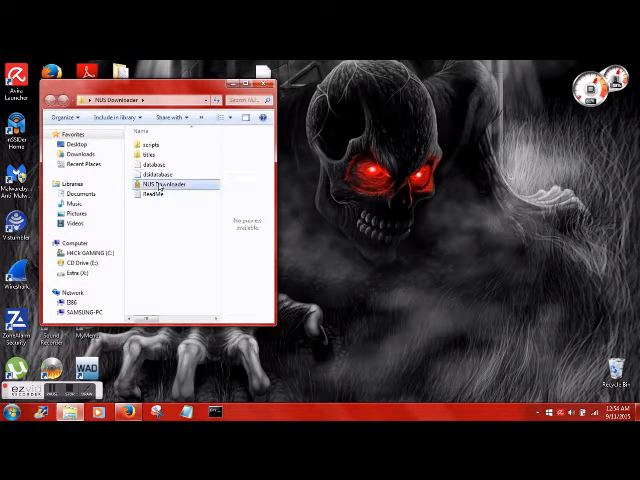
pyautogui.doubleClick(164, 184)
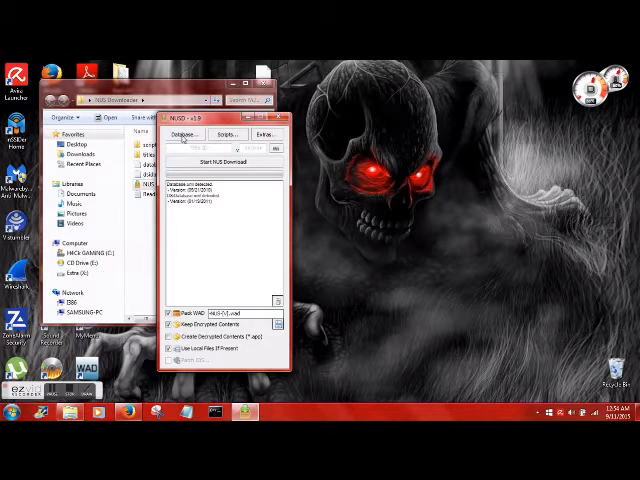
# Pick the System Menu title from the database, run the NUS download, then close the downloader
pyautogui.click(188, 136)
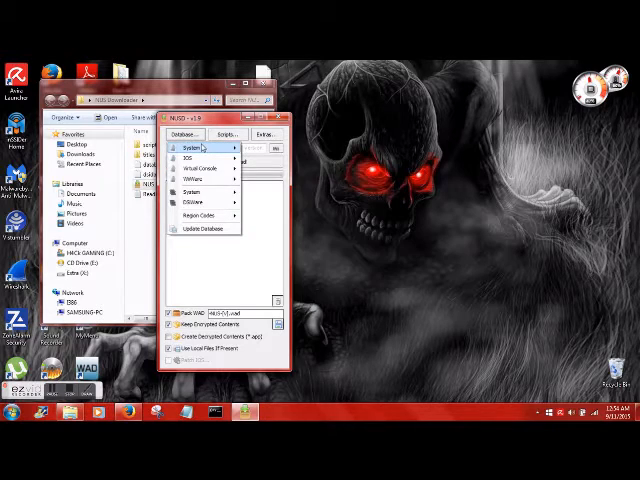
pyautogui.click(190, 148)
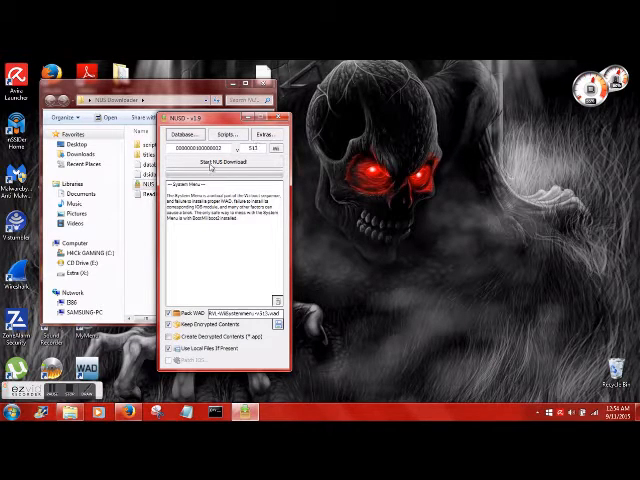
pyautogui.click(180, 134)
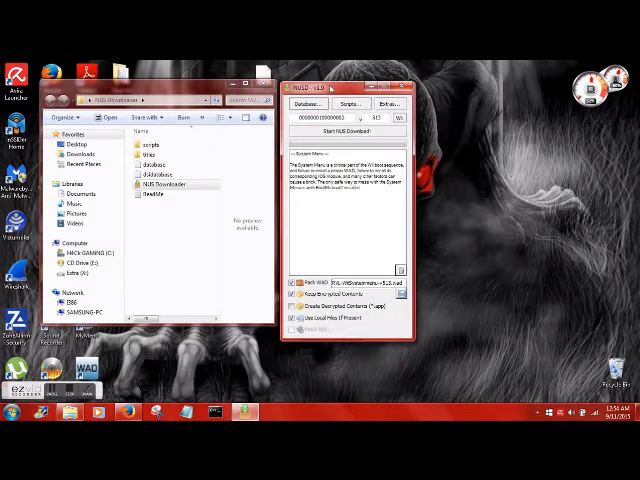
pyautogui.click(340, 128)
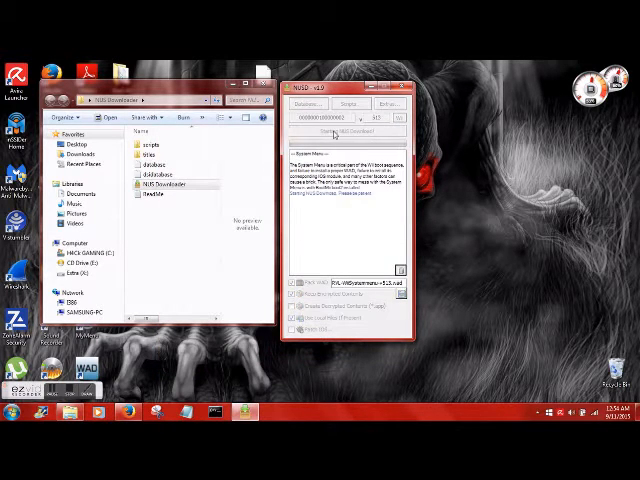
pyautogui.click(344, 132)
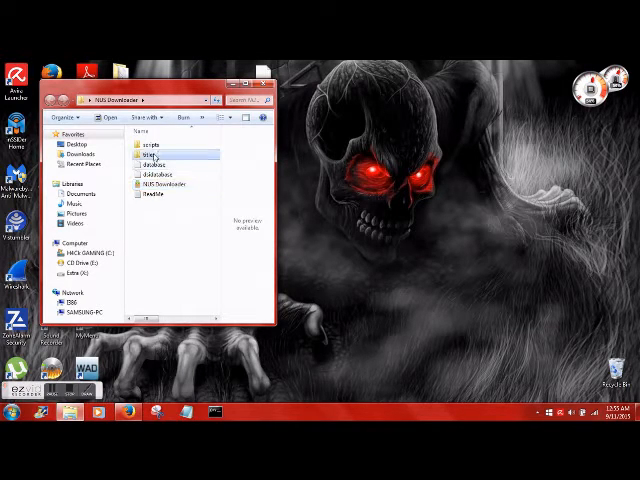
# Browse into the downloaded System Menu title folder and copy its .app file to the desktop
pyautogui.doubleClick(136, 150)
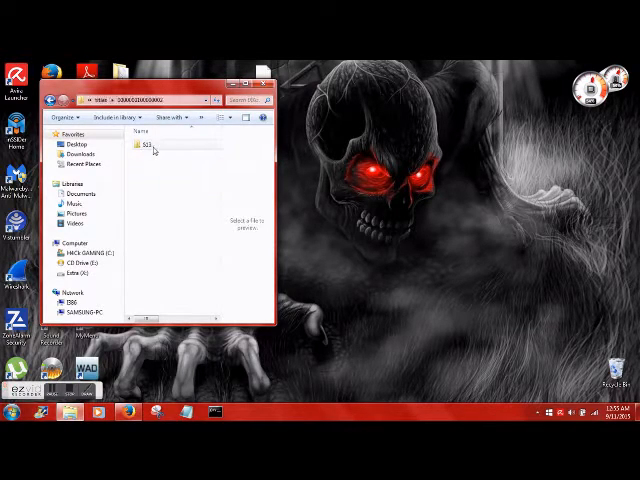
pyautogui.doubleClick(138, 144)
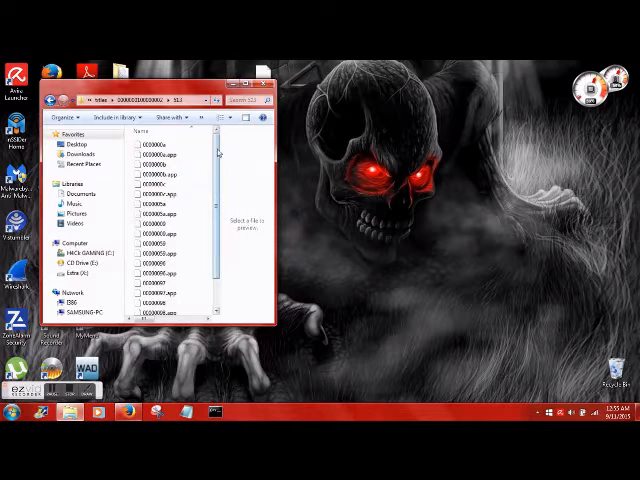
pyautogui.scroll(-3)
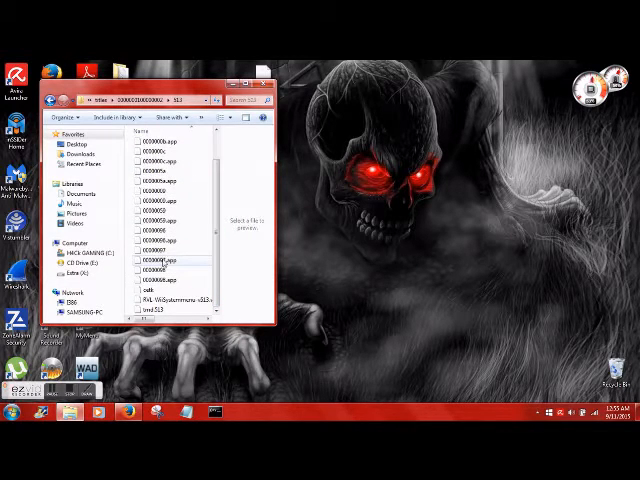
pyautogui.rightClick(156, 264)
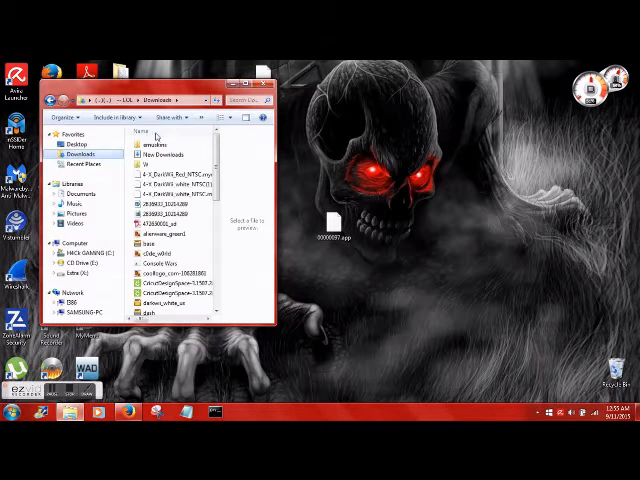
pyautogui.moveTo(190, 190)
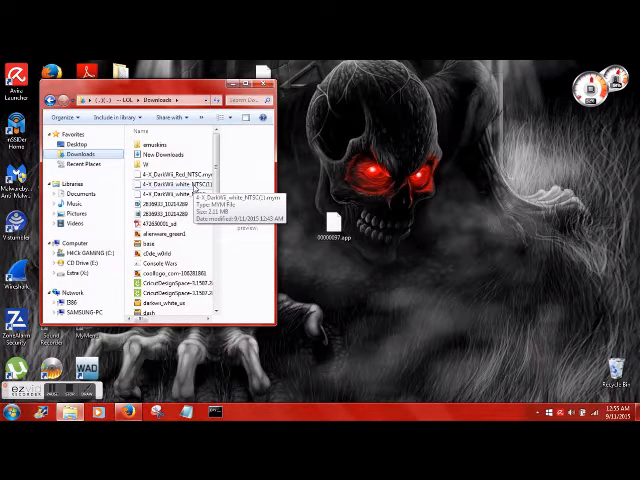
# Copy the downloaded .mym red theme file from Downloads onto the desktop
pyautogui.click(170, 174)
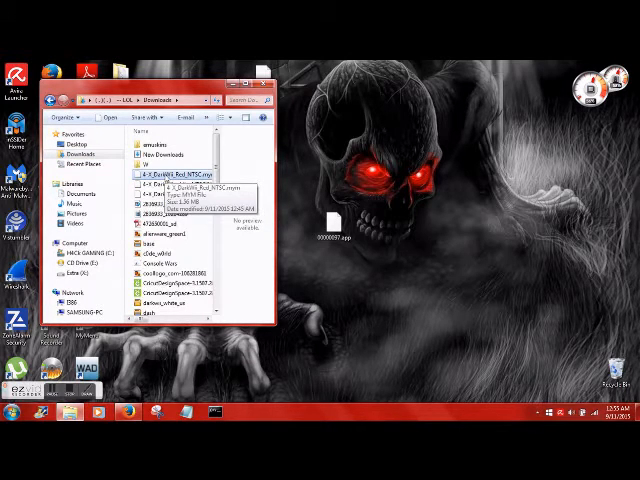
pyautogui.rightClick(180, 176)
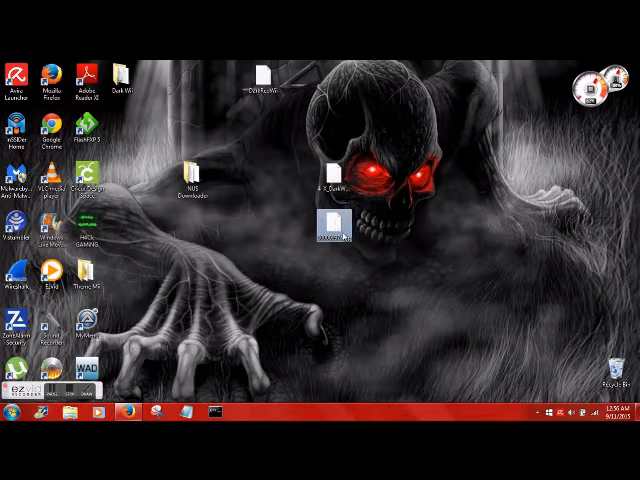
pyautogui.moveTo(330, 228)
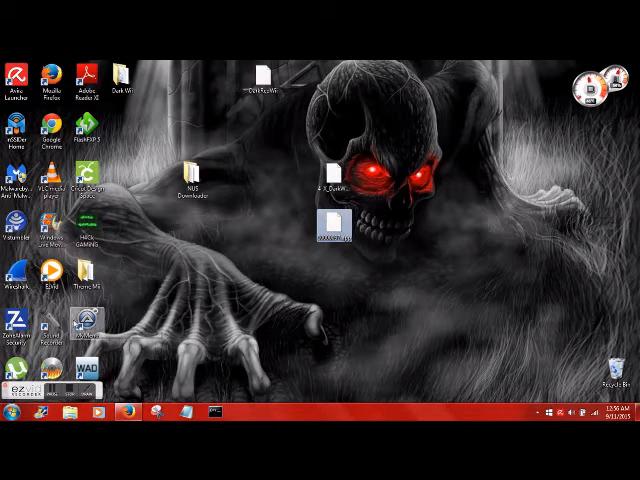
pyautogui.moveTo(78, 330)
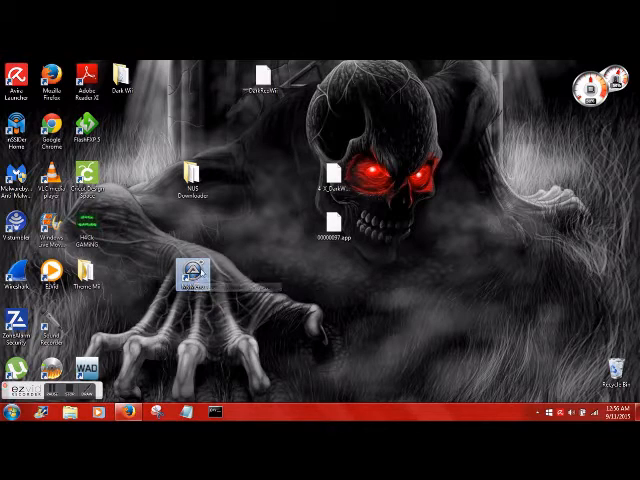
# Feed MyMenuify the desktop .app file and red .mym theme, create the MyMenu and save it
pyautogui.doubleClick(192, 276)
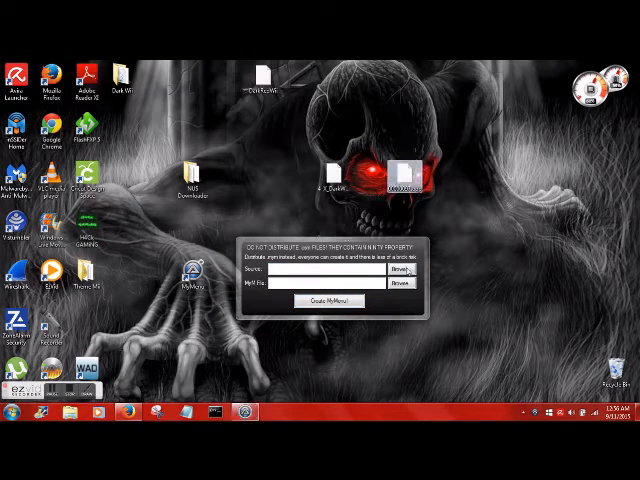
pyautogui.click(404, 270)
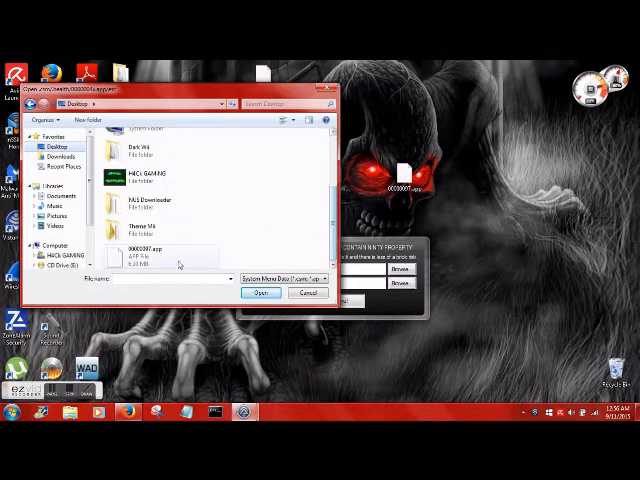
pyautogui.click(264, 292)
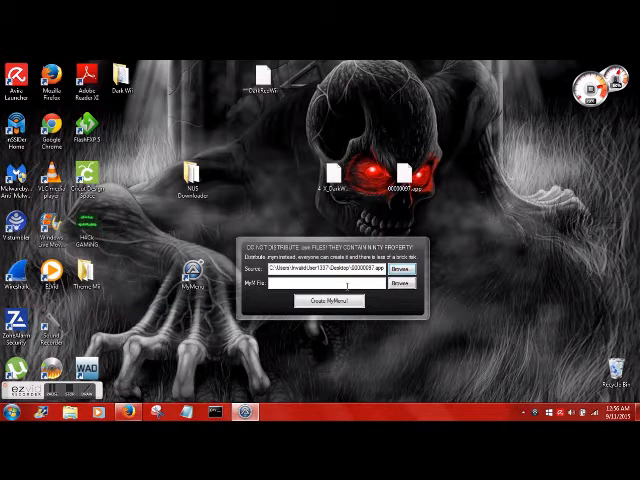
pyautogui.click(404, 270)
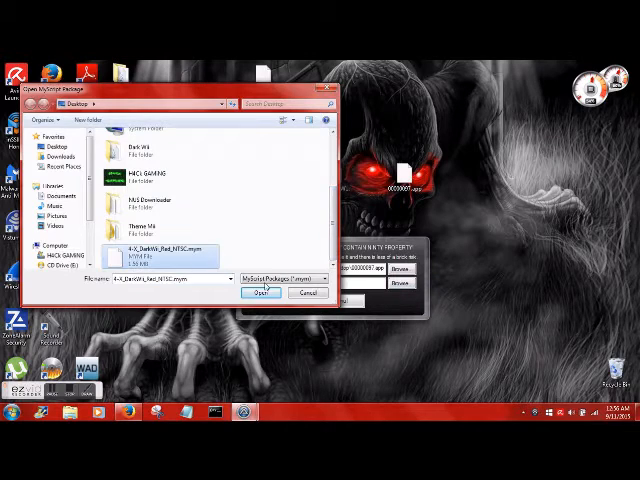
pyautogui.click(262, 292)
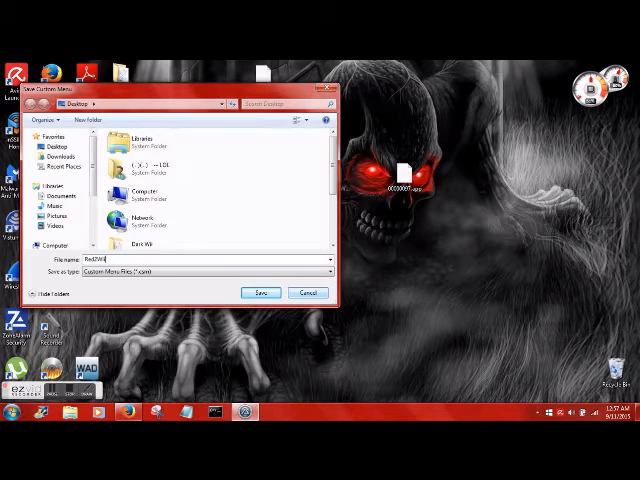
pyautogui.click(260, 292)
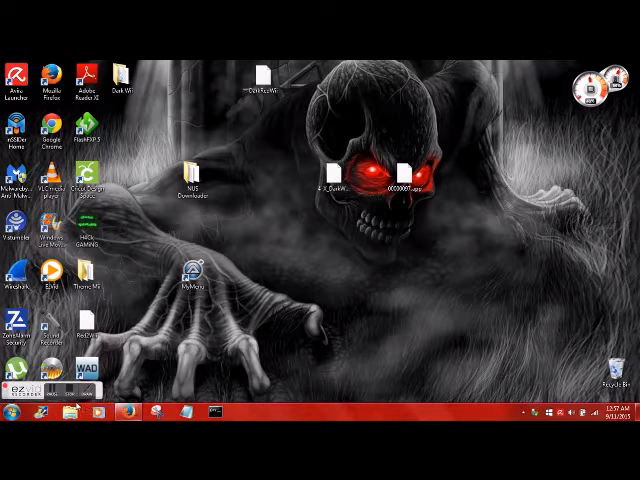
# Browse to the SD card's theme folder and add the DarkRedWii theme beside the others
pyautogui.click(68, 412)
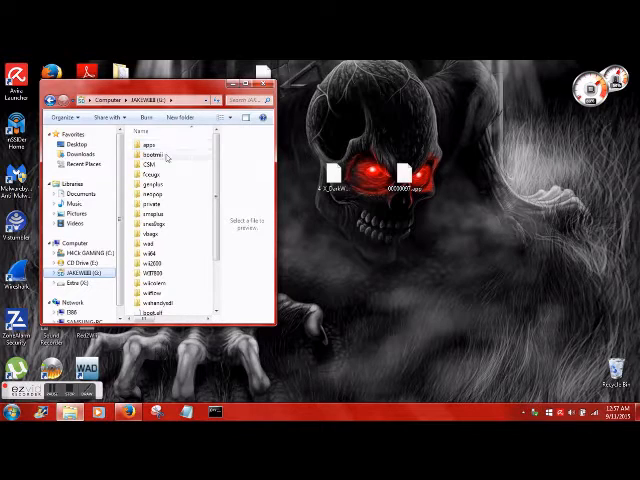
pyautogui.moveTo(160, 164)
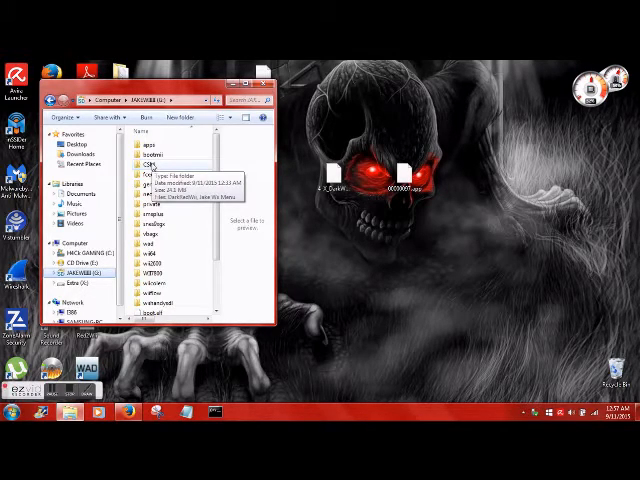
pyautogui.doubleClick(136, 162)
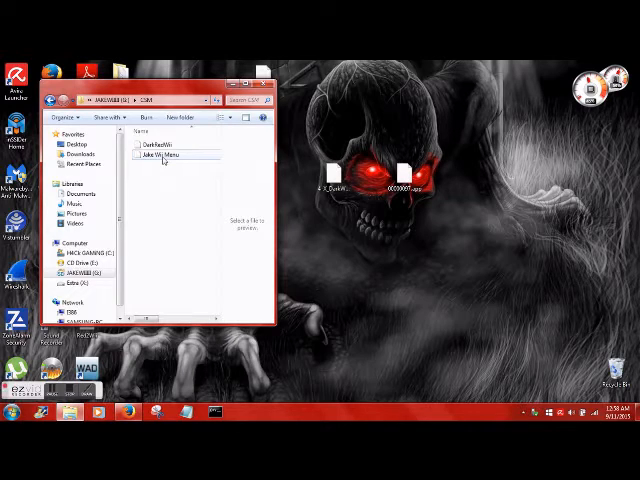
pyautogui.click(160, 156)
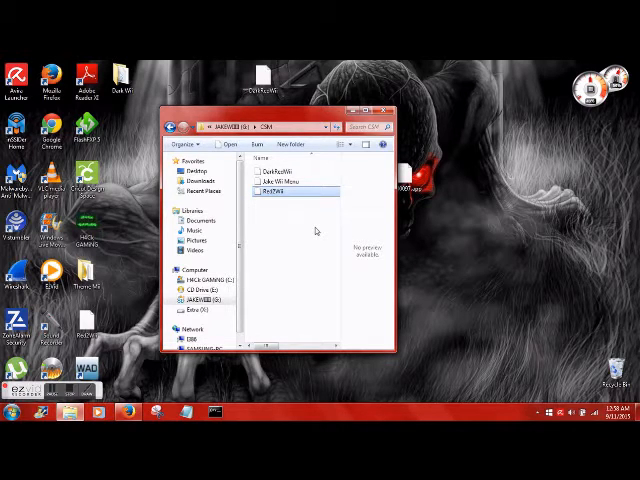
pyautogui.moveTo(256, 292)
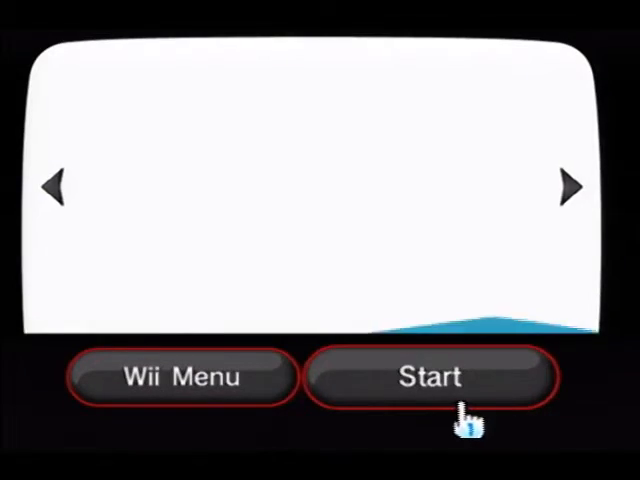
# Start the Homebrew Channel from the Wii Menu to list the homebrew apps
pyautogui.click(430, 376)
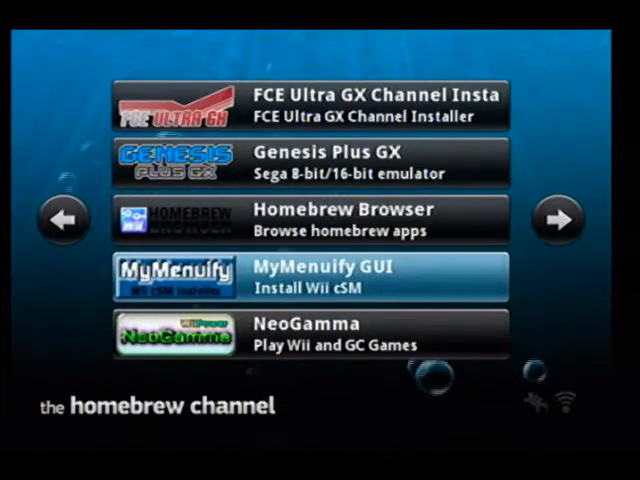
# Load MyMenuify GUI and confirm installing the Jake Wii Menu theme
pyautogui.click(320, 276)
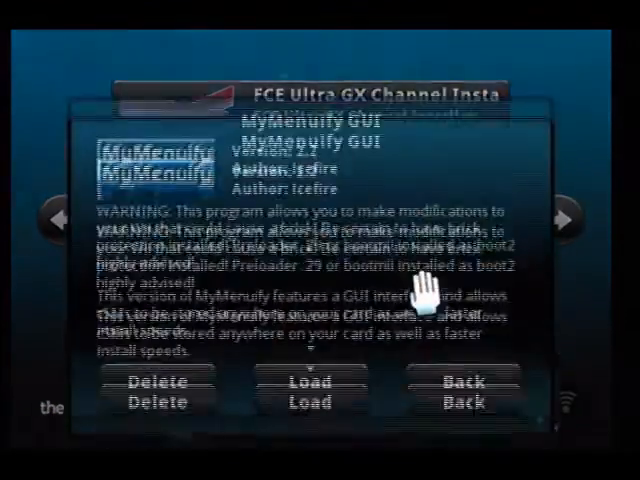
pyautogui.click(308, 382)
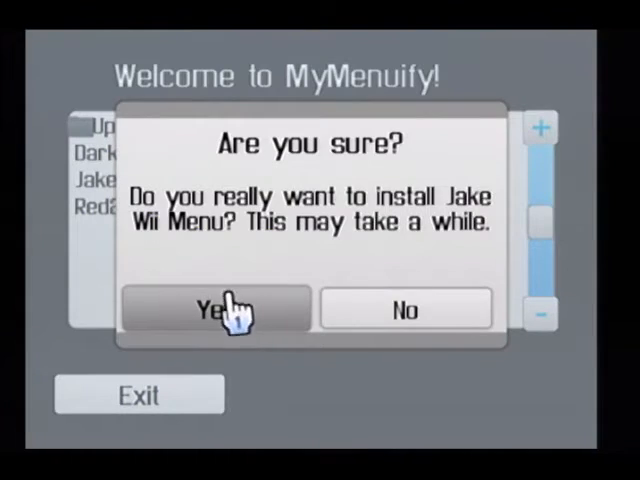
pyautogui.click(216, 308)
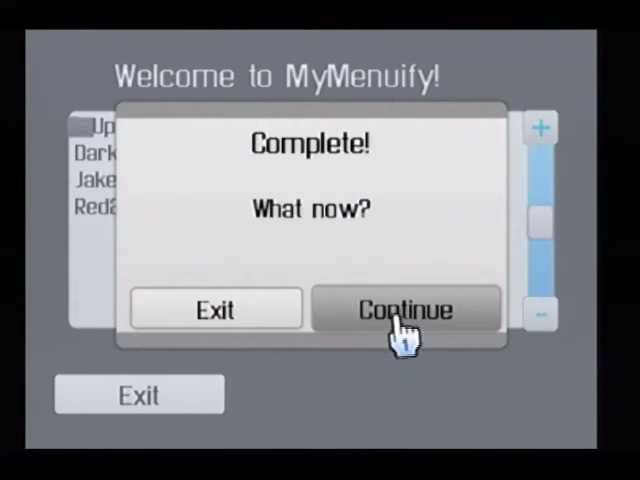
# Continue past the install-complete dialog and exit to the Wii System Menu
pyautogui.click(404, 308)
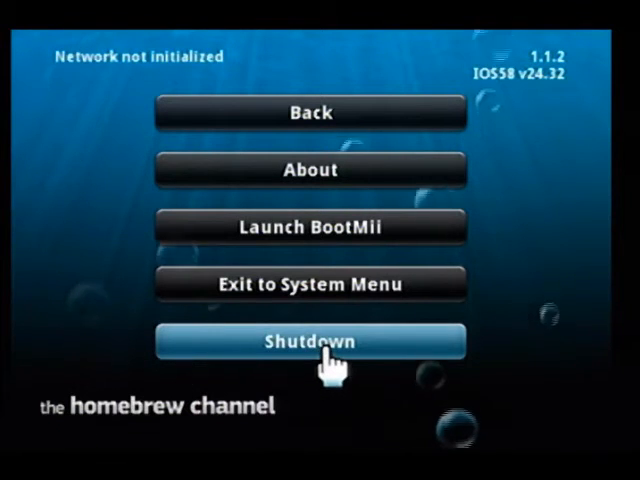
pyautogui.click(312, 284)
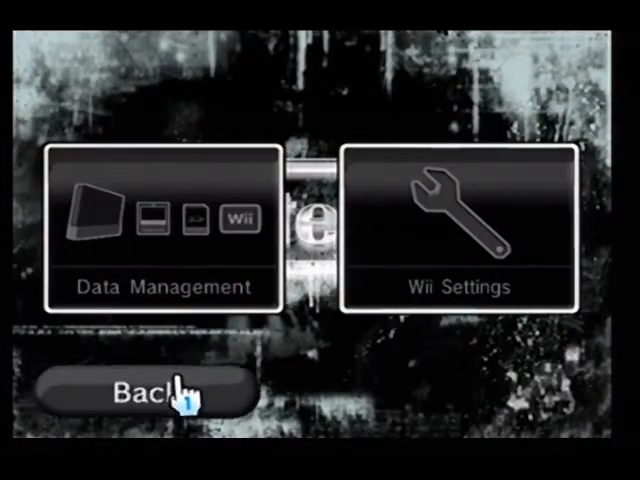
# Leave Wii Options so the console can be powered off and restarted into Priiloader
pyautogui.click(150, 390)
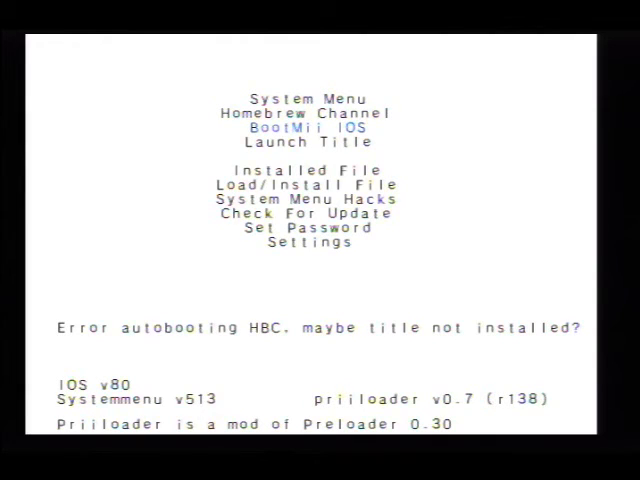
# Boot through BootMii IOS into the Homebrew Channel and select MyMenuify GUI
pyautogui.click(308, 128)
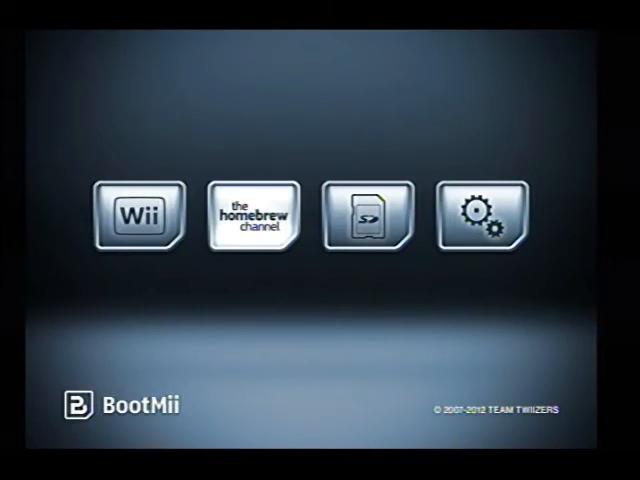
pyautogui.click(252, 214)
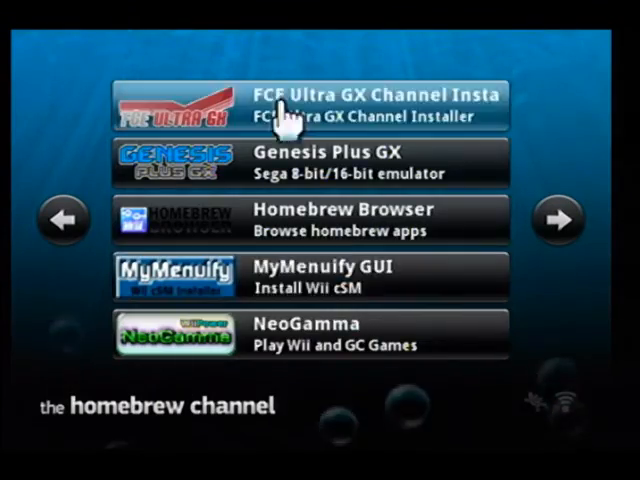
pyautogui.click(312, 278)
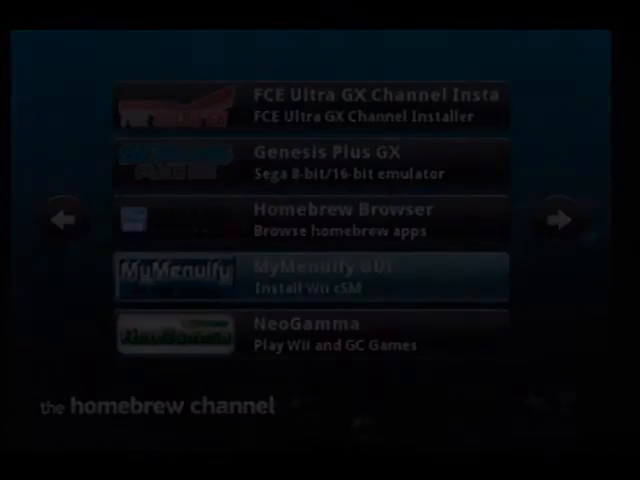
# Launch MyMenuify GUI, pick DarkRedWii and confirm Yes to install it
pyautogui.click(310, 276)
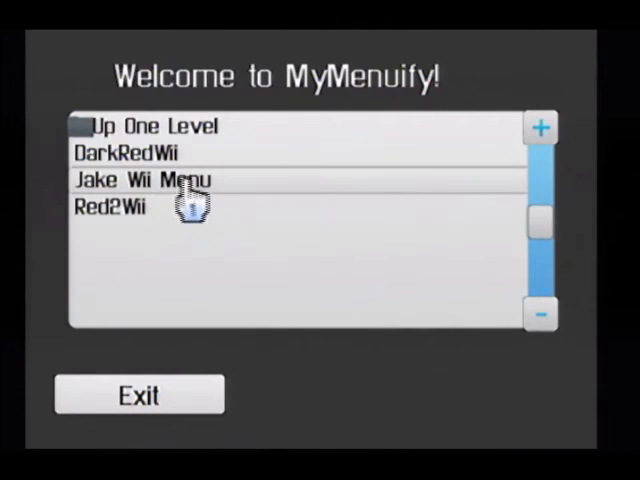
pyautogui.click(124, 152)
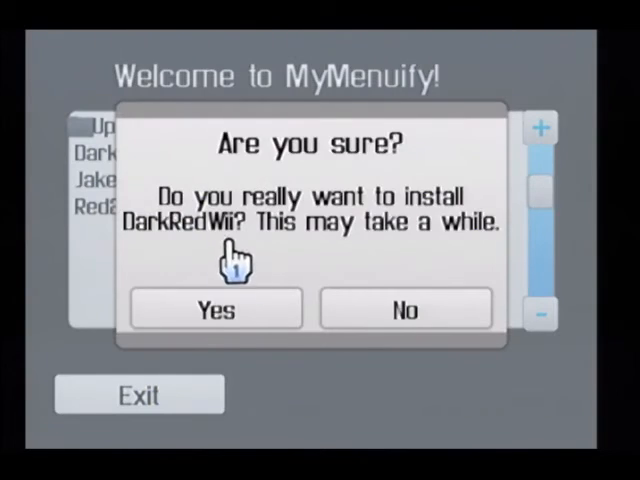
pyautogui.click(404, 308)
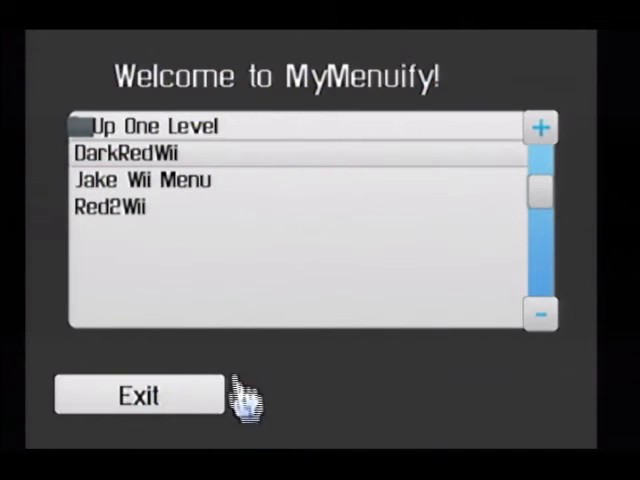
pyautogui.moveTo(140, 424)
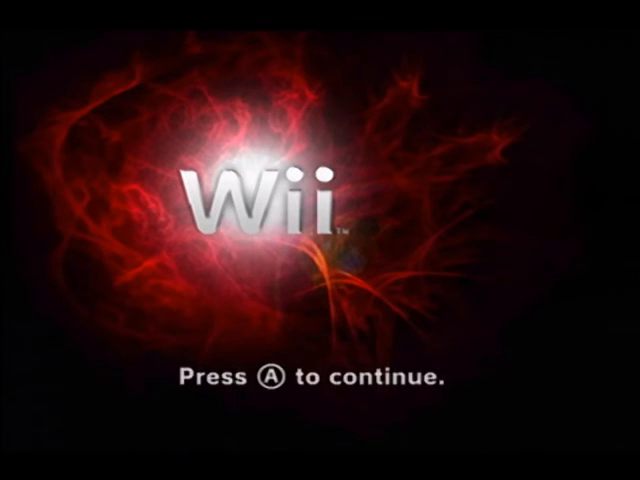
# Continue past the red-themed start screen to the Wii Menu channel grid
pyautogui.press('A')
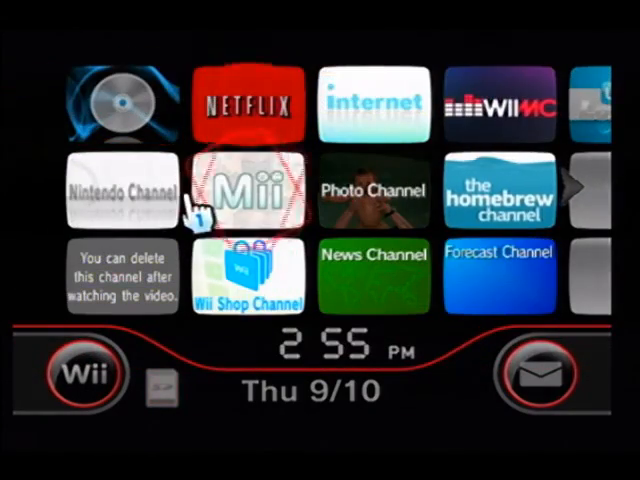
pyautogui.moveTo(376, 104)
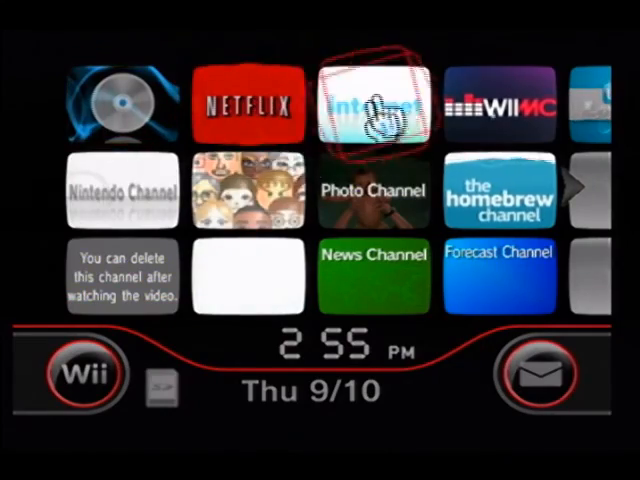
pyautogui.moveTo(122, 190)
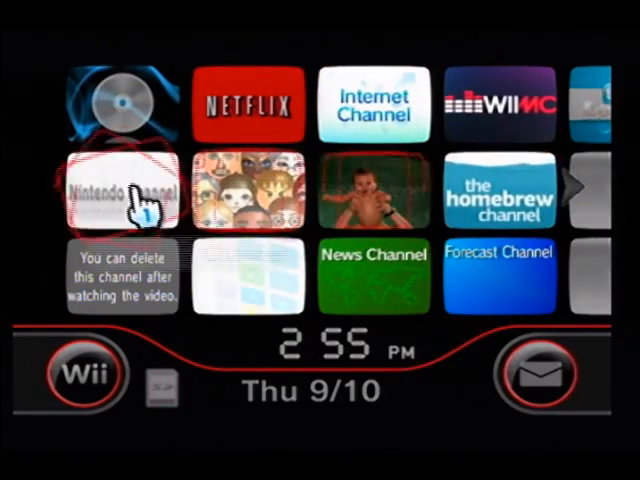